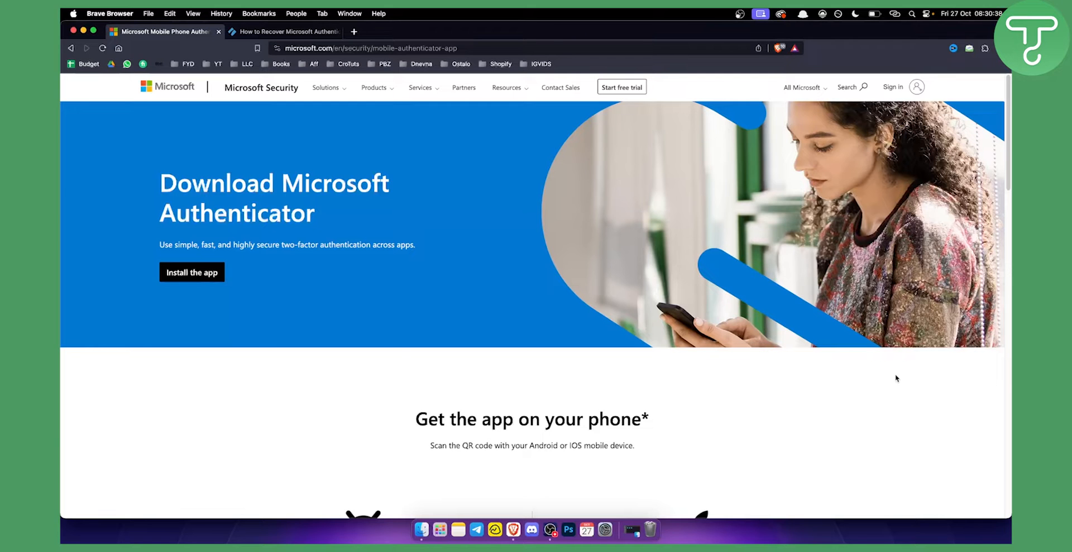
pyautogui.moveTo(353, 228)
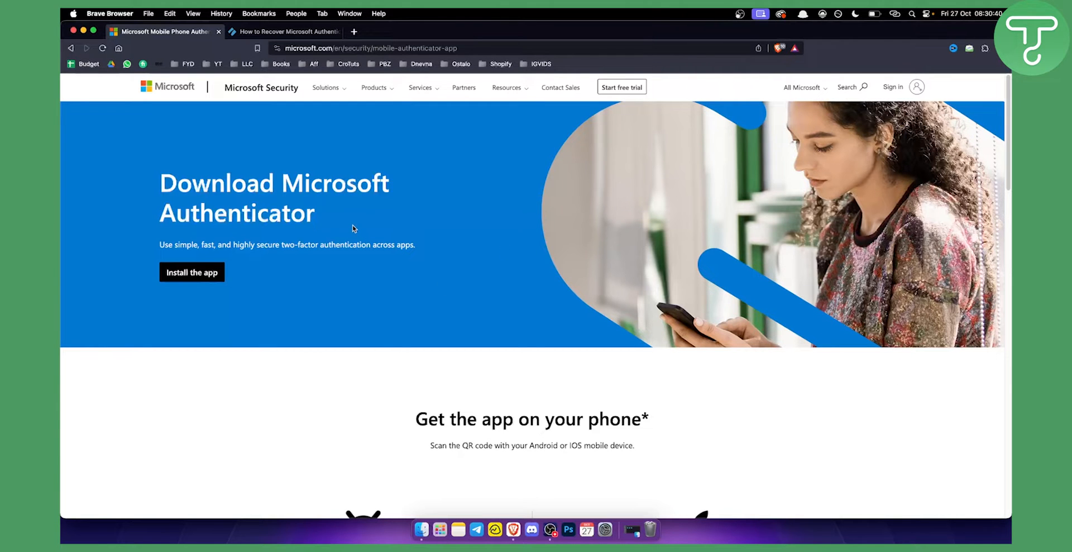
pyautogui.moveTo(301, 167)
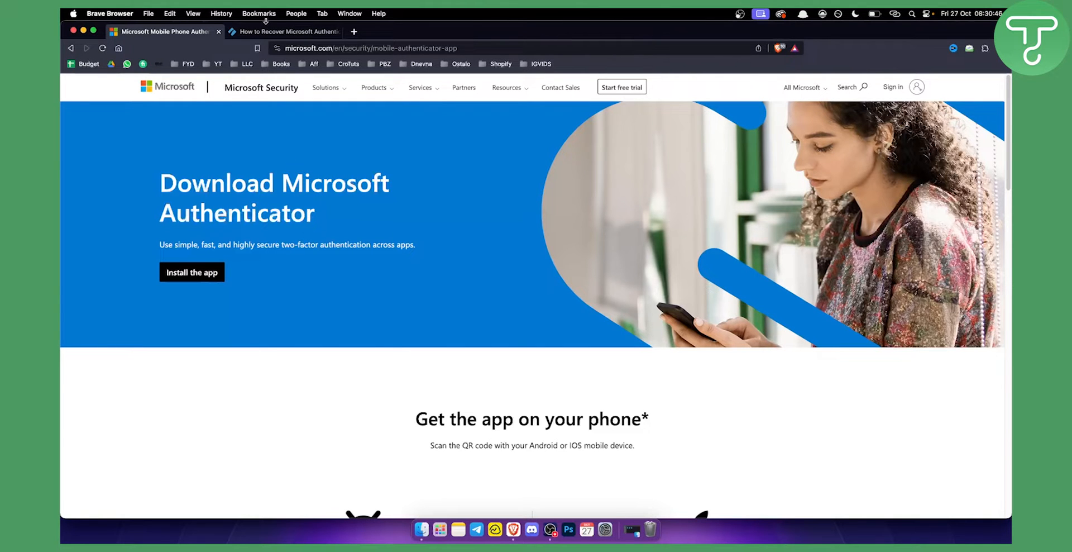
# Step: Highlight the first recovery step in the process.st article: visit the recovery page and enter the account email
pyautogui.click(282, 32)
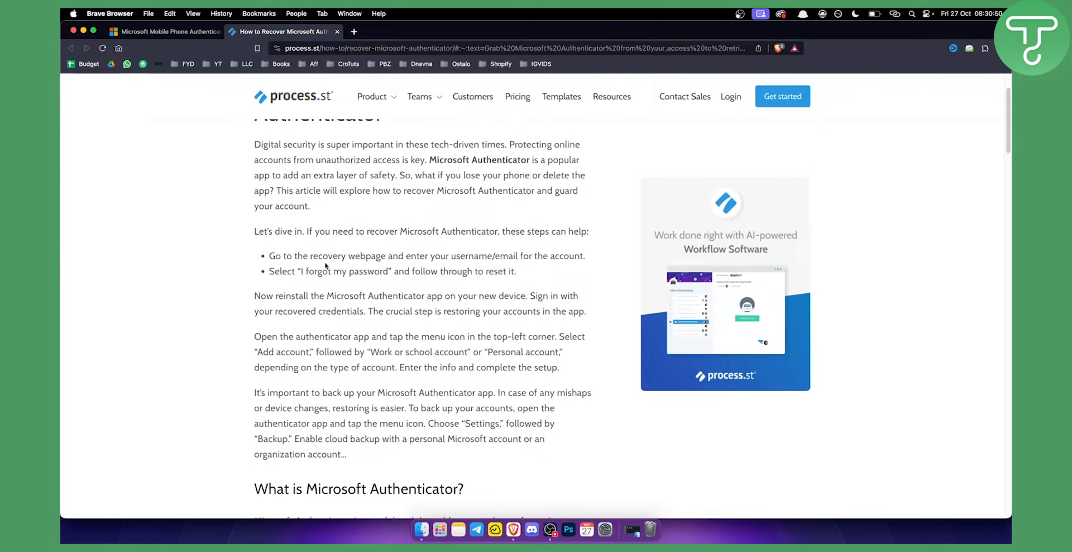
pyautogui.moveTo(269, 254); pyautogui.dragTo(347, 254)
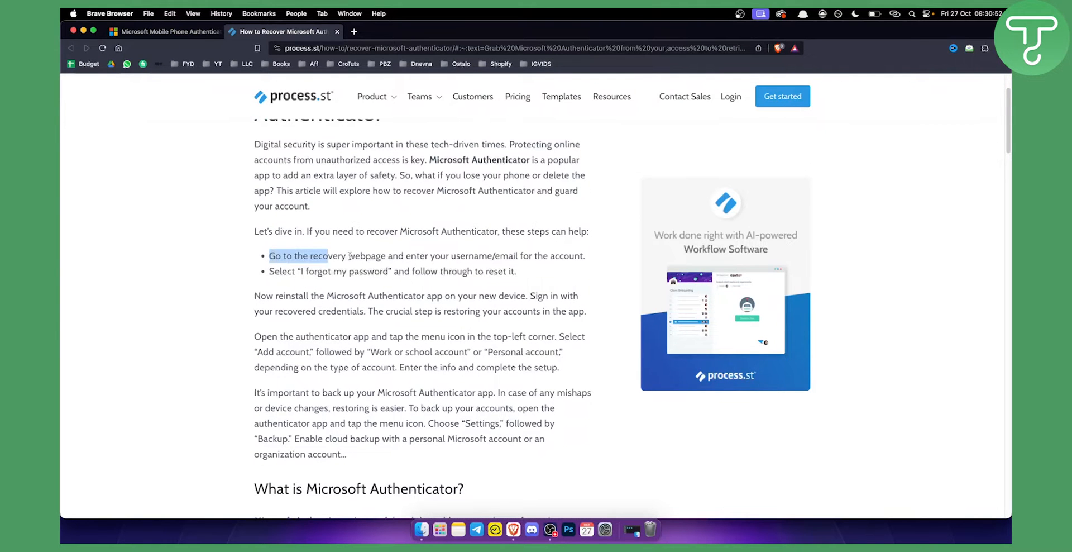
pyautogui.moveTo(328, 255); pyautogui.dragTo(490, 255)
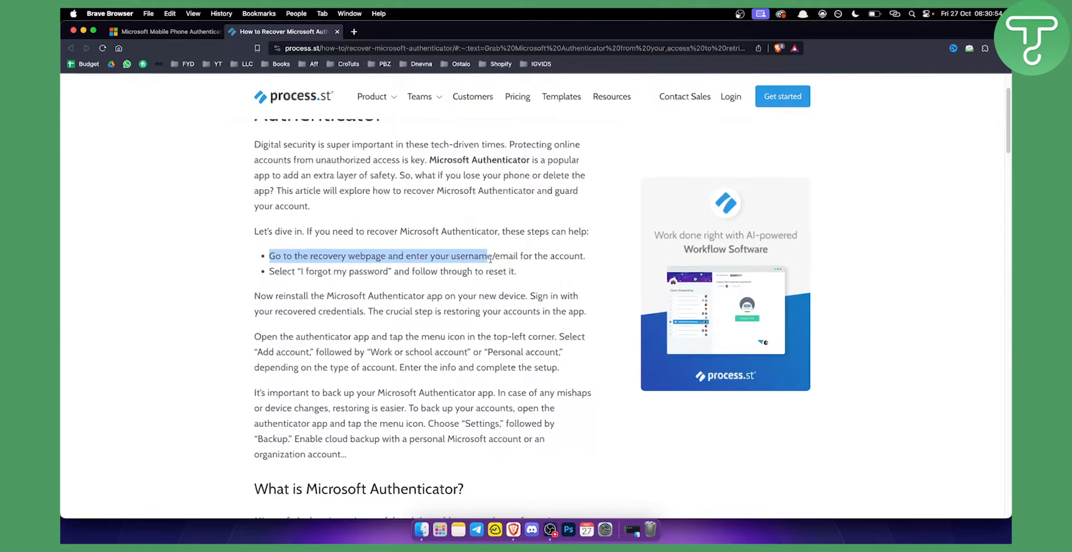
pyautogui.moveTo(487, 254); pyautogui.dragTo(585, 254)
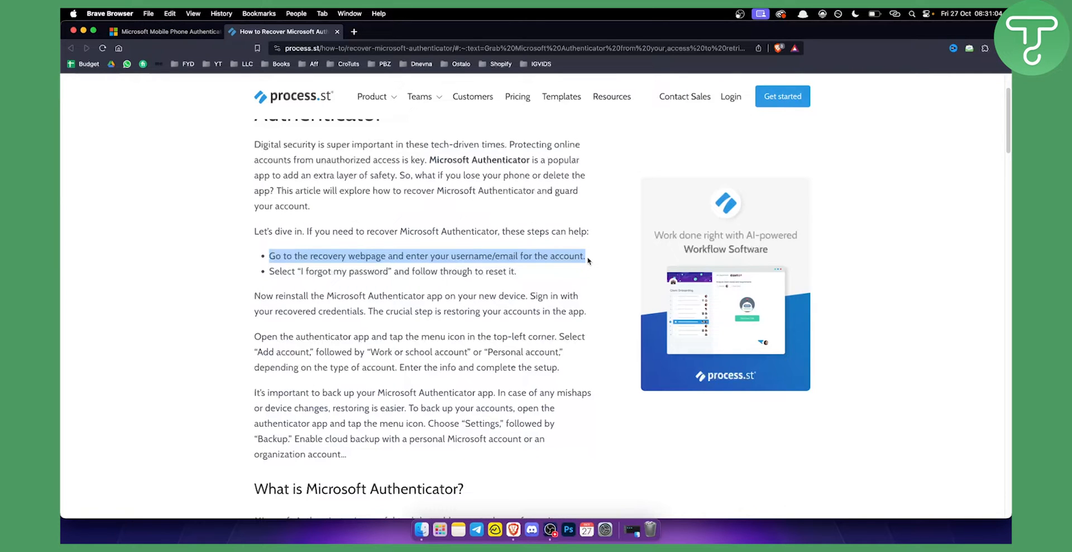
pyautogui.moveTo(287, 280)
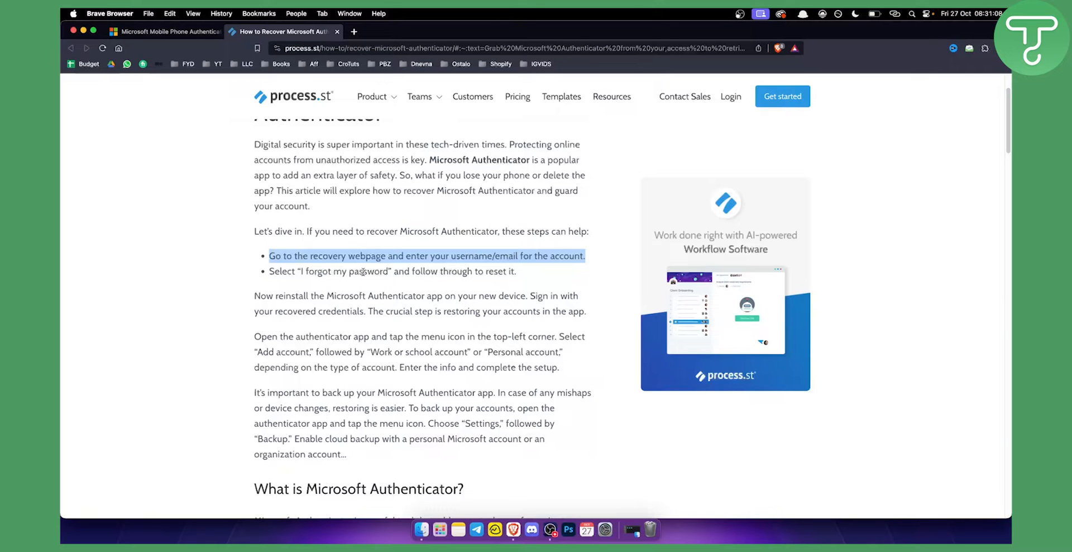
pyautogui.moveTo(467, 282)
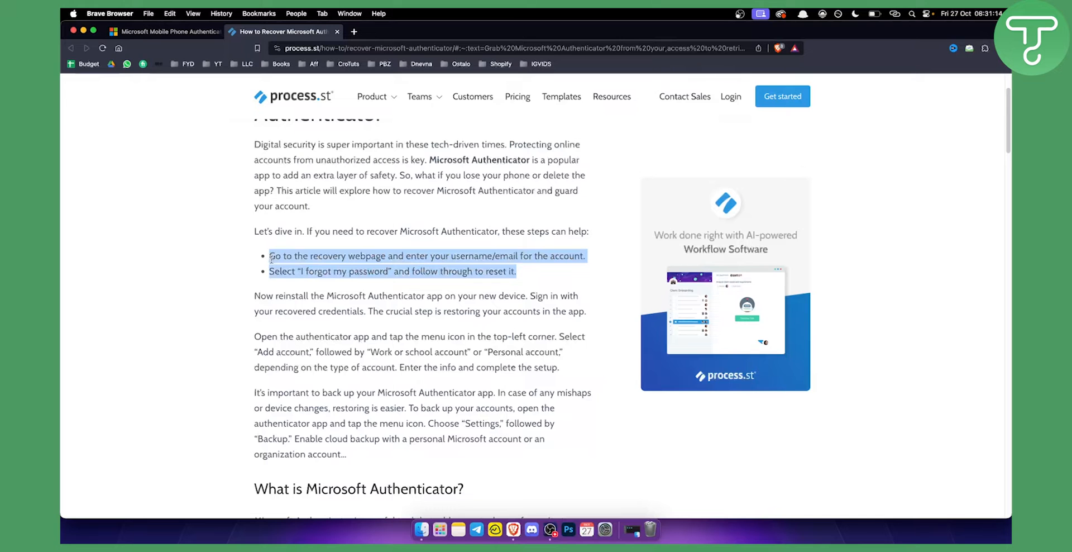
pyautogui.scroll(-3)
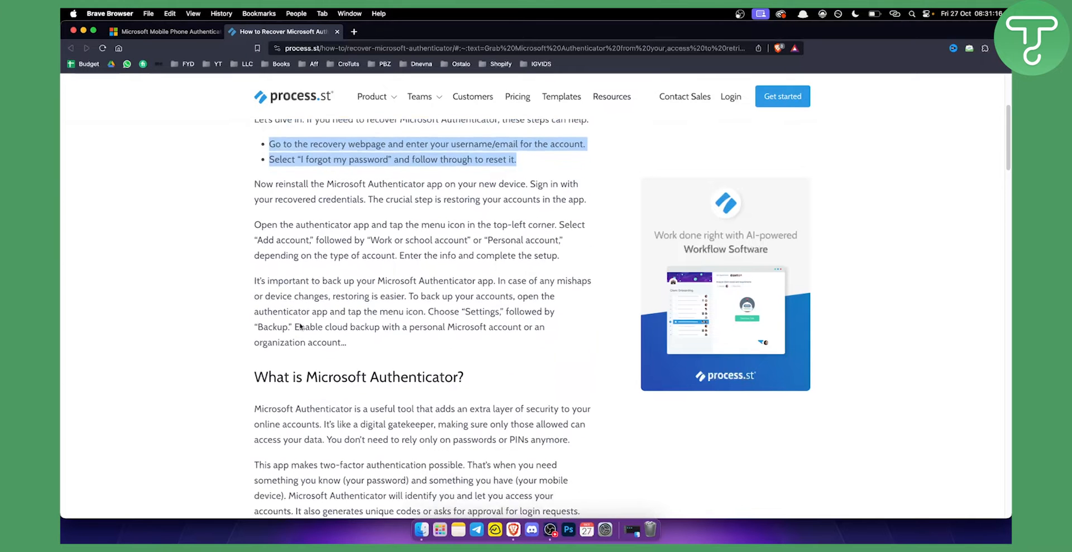
pyautogui.scroll(-3)
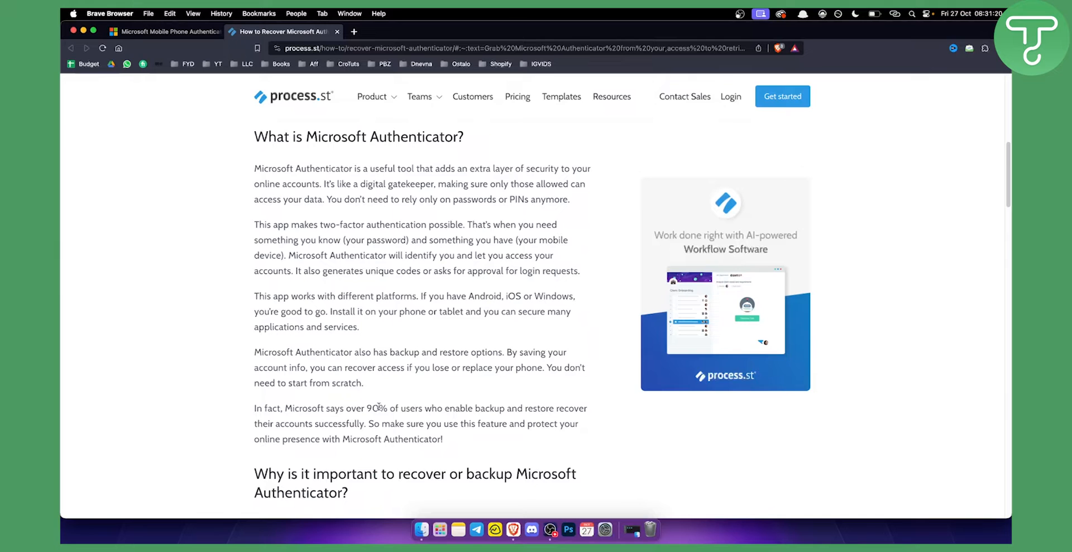
pyautogui.moveTo(468, 392)
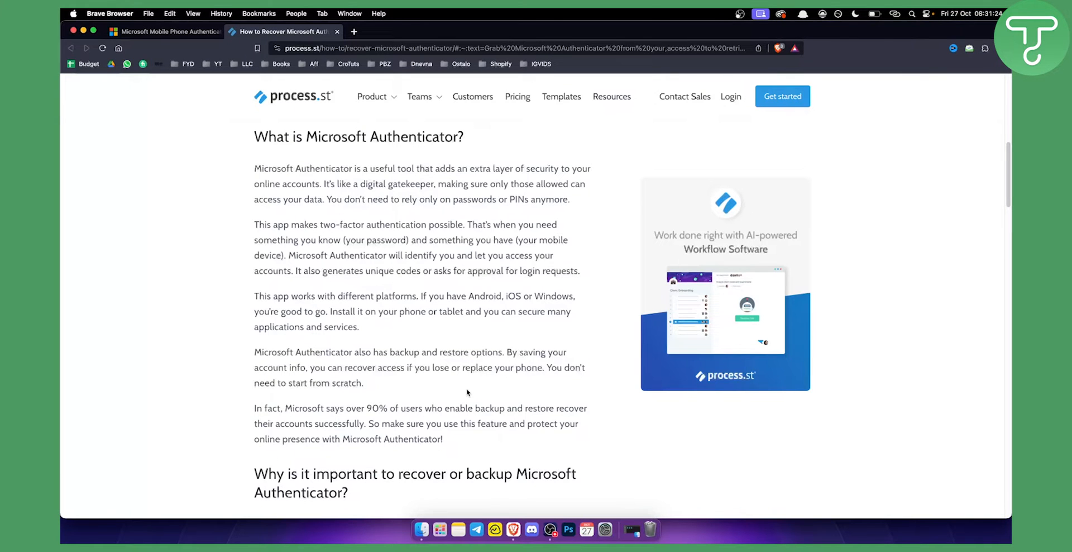
pyautogui.moveTo(489, 441)
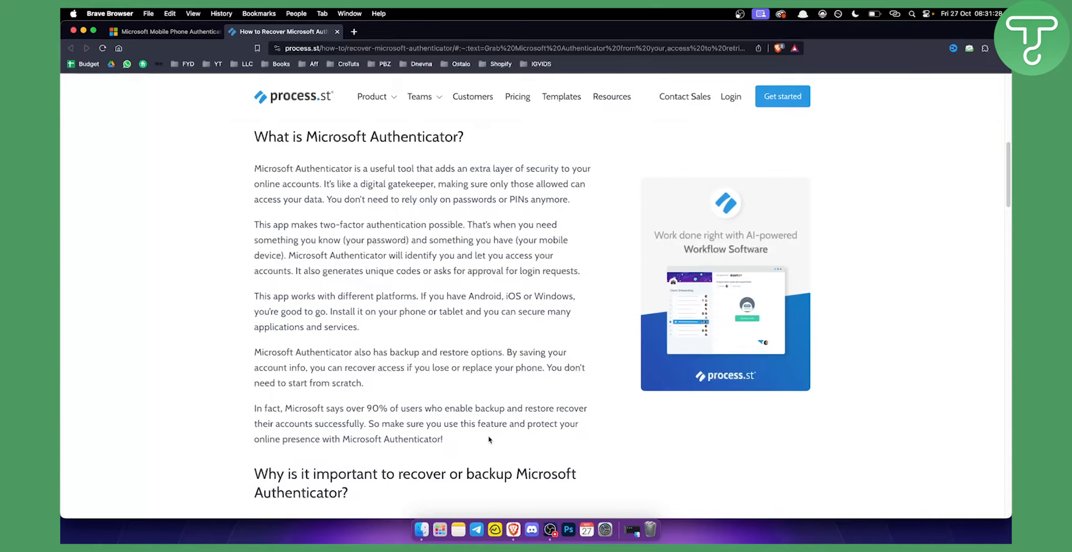
pyautogui.moveTo(484, 436)
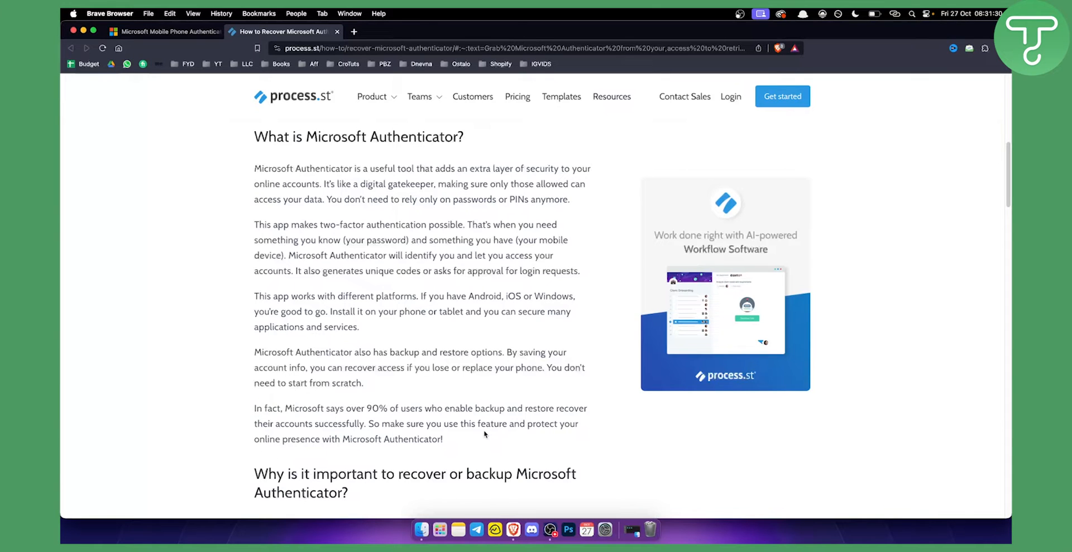
pyautogui.moveTo(471, 438)
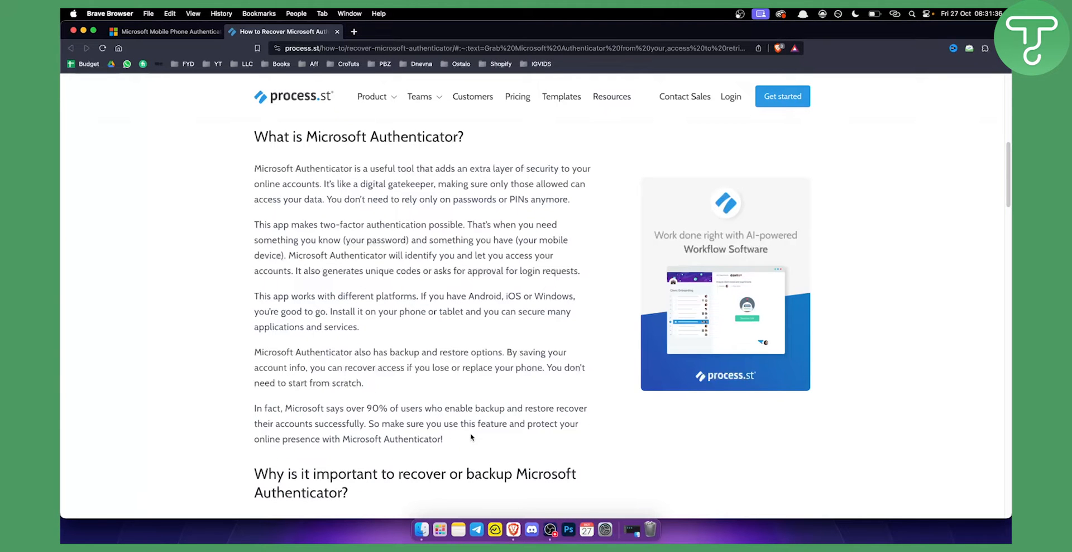
# Step: Scroll through the Google results for 'microsoft support'
pyautogui.scroll(-3)
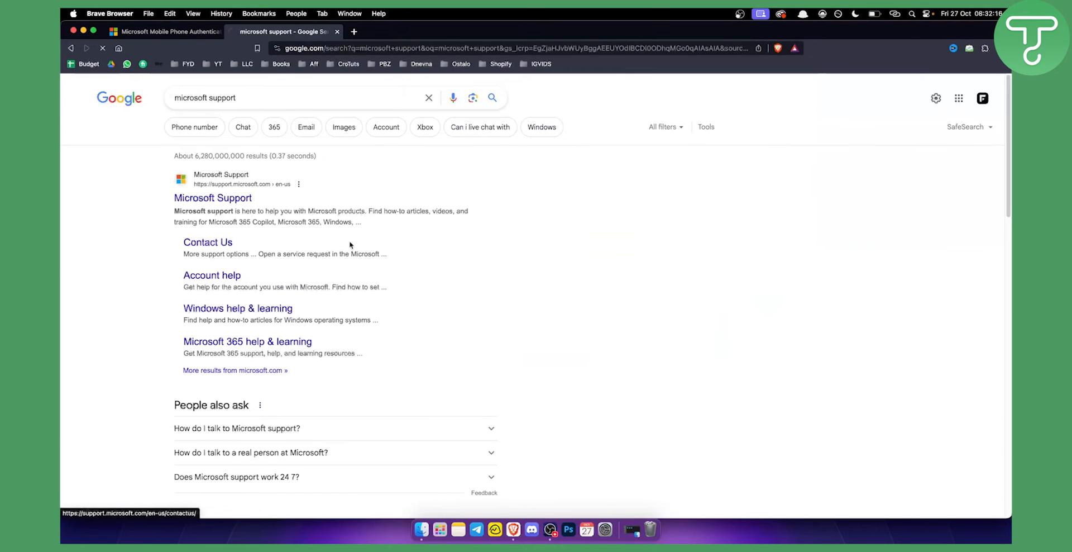
# Step: View Microsoft Support's Contact us product list, then return to the Microsoft Authenticator download page
pyautogui.click(208, 242)
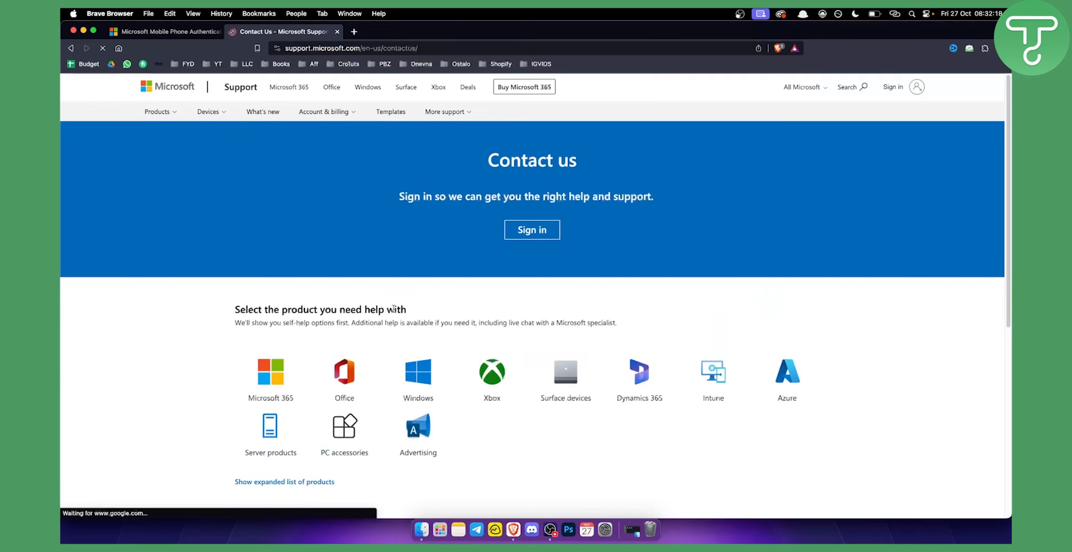
pyautogui.scroll(-3)
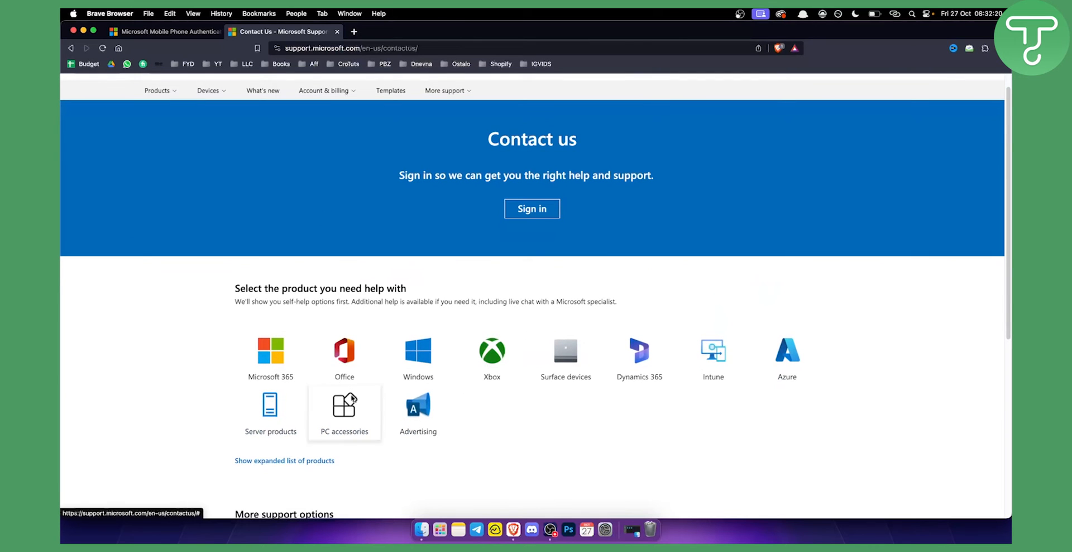
pyautogui.moveTo(270, 409)
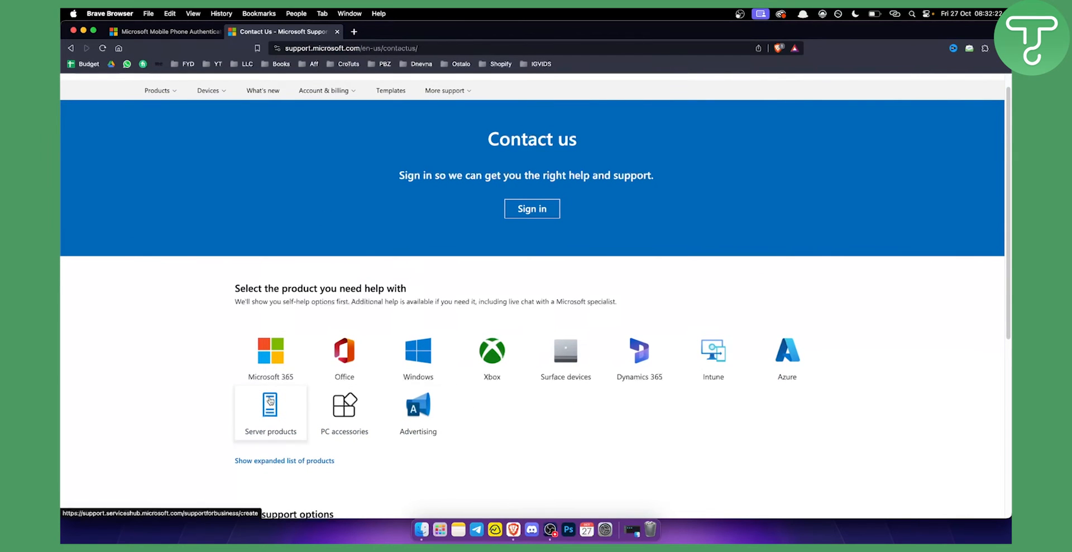
pyautogui.moveTo(270, 410)
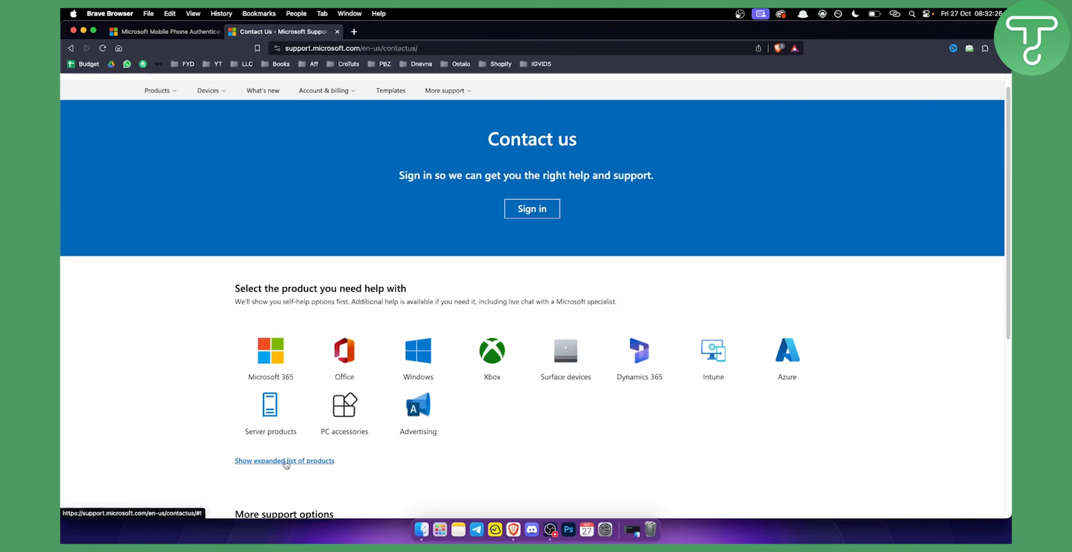
pyautogui.scroll(-3)
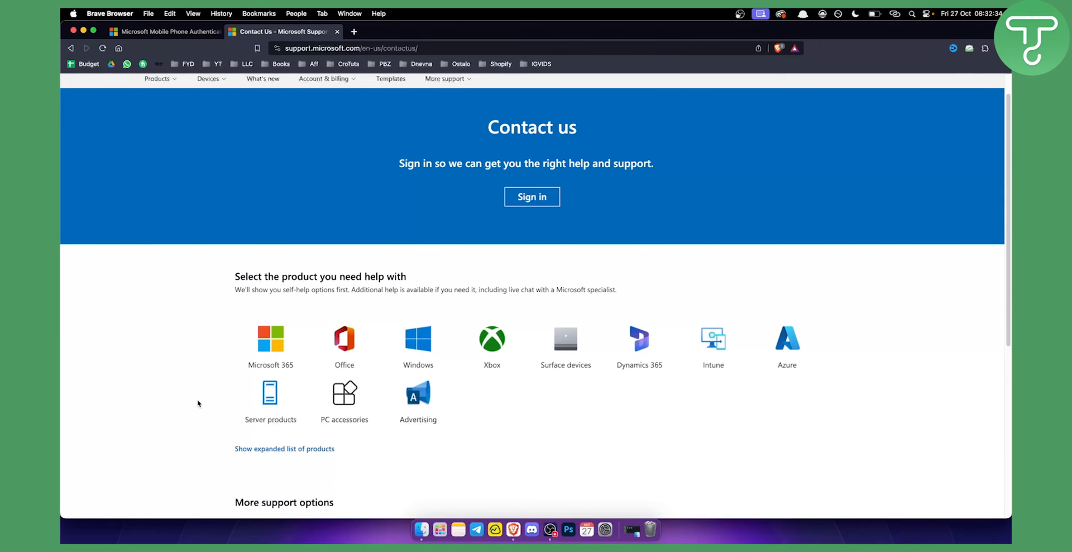
pyautogui.moveTo(199, 60)
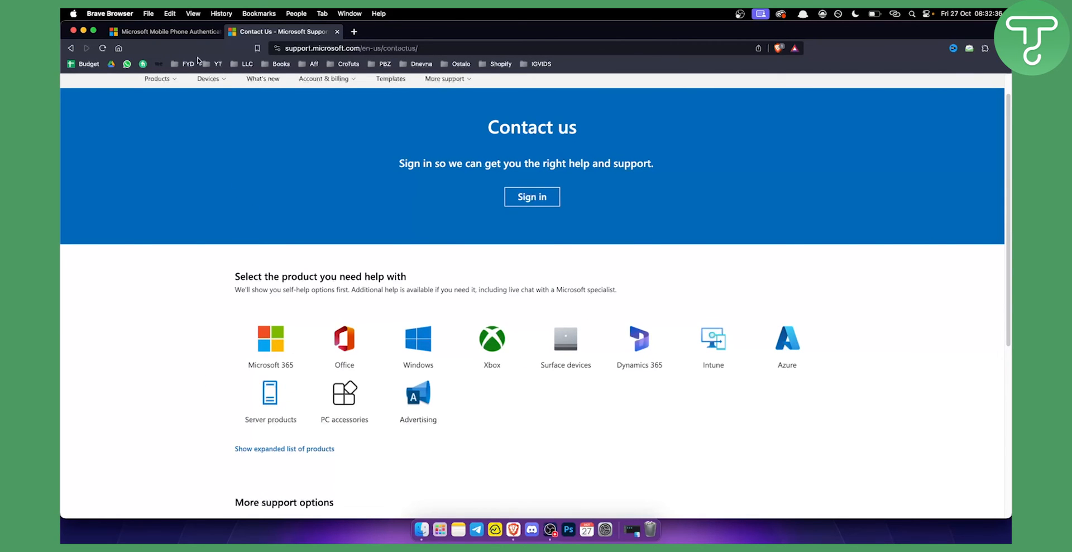
pyautogui.click(164, 31)
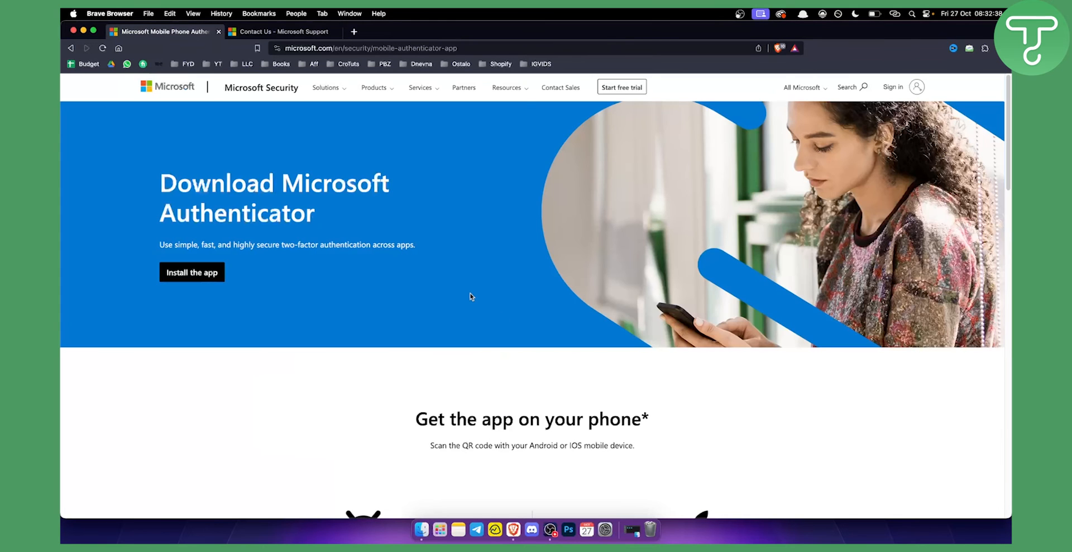